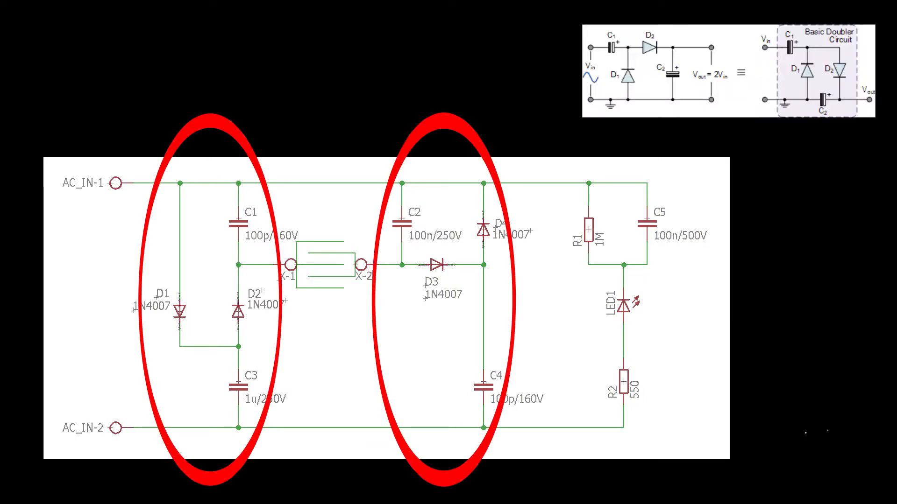
Plot the node between D4 and C4 on the scope, adding a flat trace near +220 V.
{"action": "left_click_drag", "start_coordinate": [586, 25], "coordinate": [743, 115]}
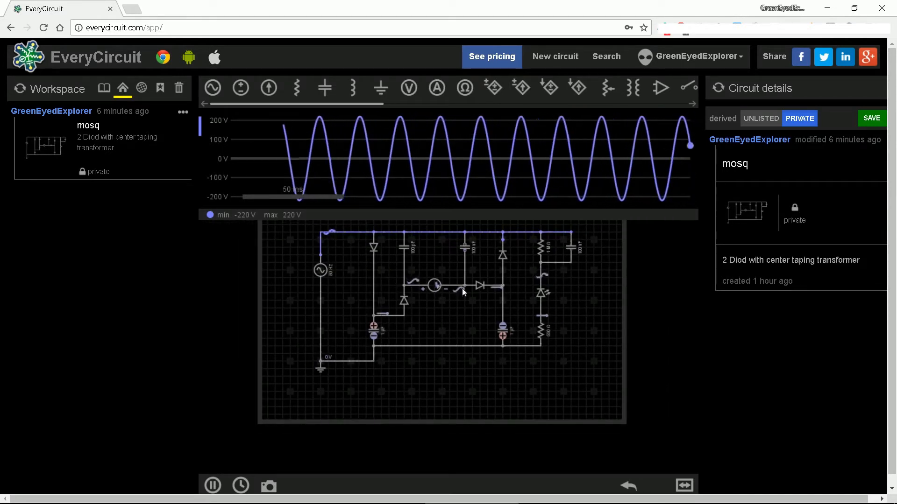
{"action": "left_click", "coordinate": [501, 287]}
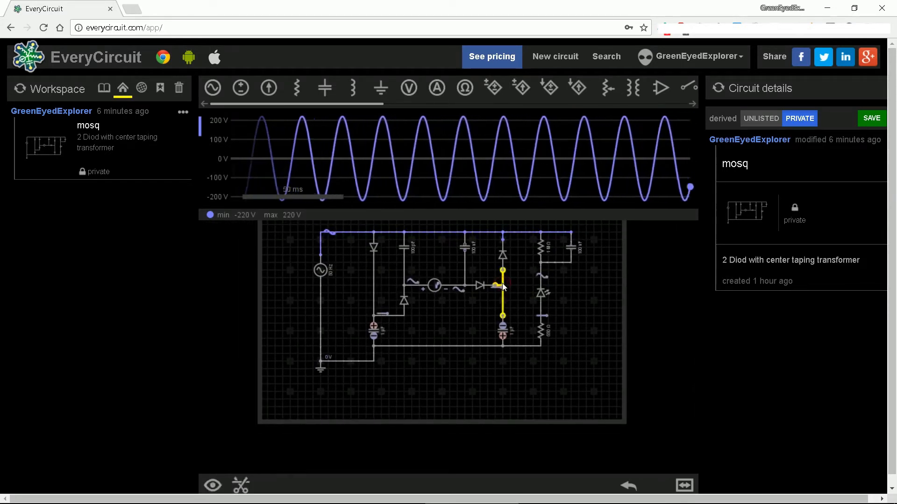
{"action": "left_click", "coordinate": [214, 485]}
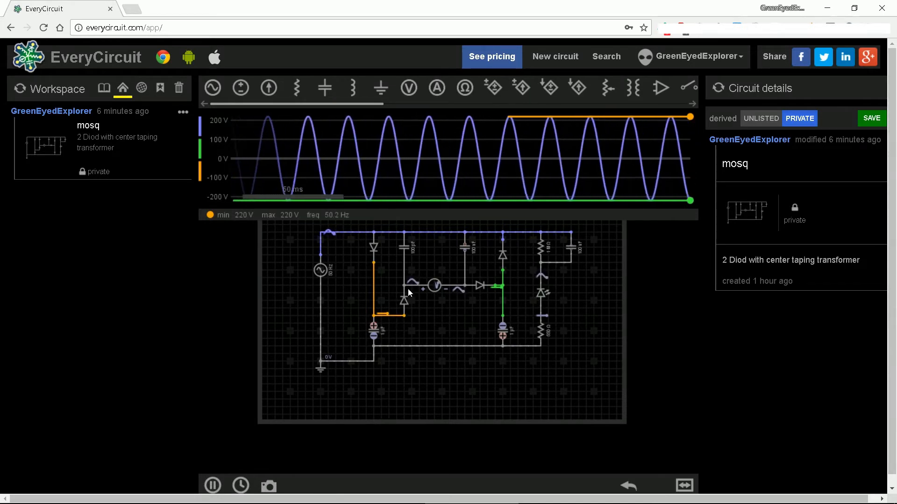
Probe the transformer-side wire and select the transformer, giving four traces down to −659 V.
{"action": "left_click", "coordinate": [410, 286]}
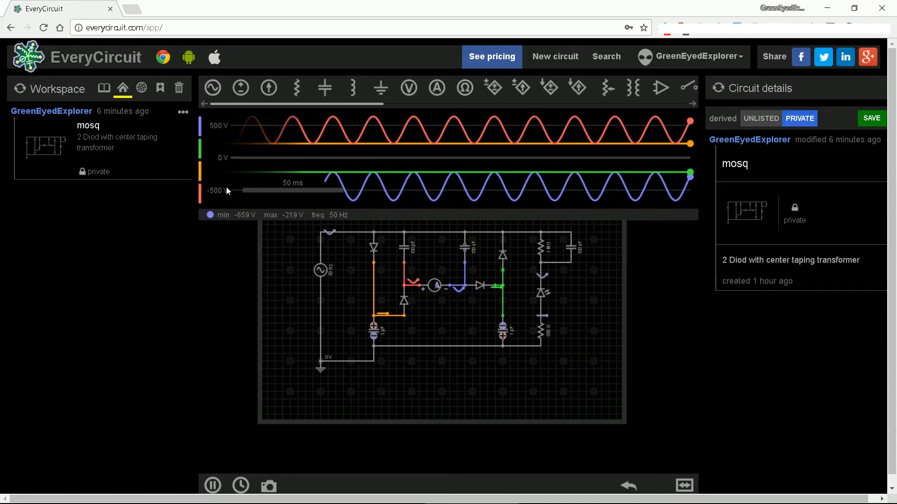
{"action": "left_click", "coordinate": [433, 286]}
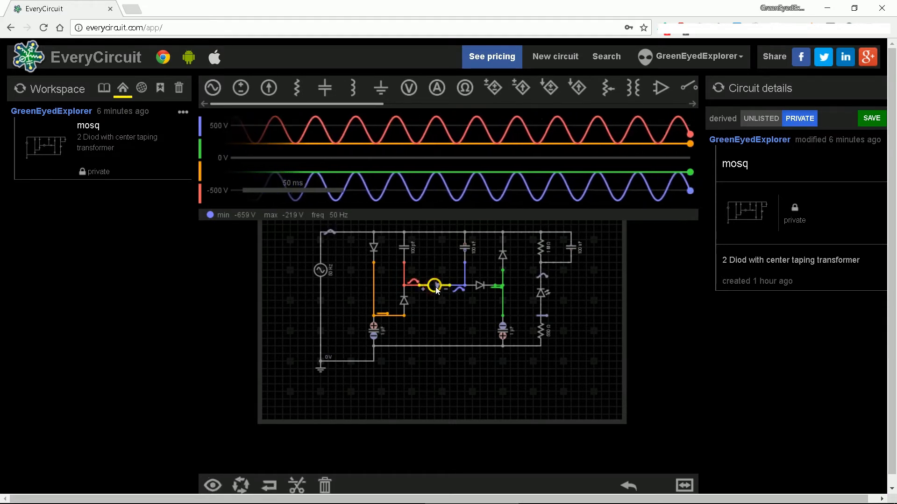